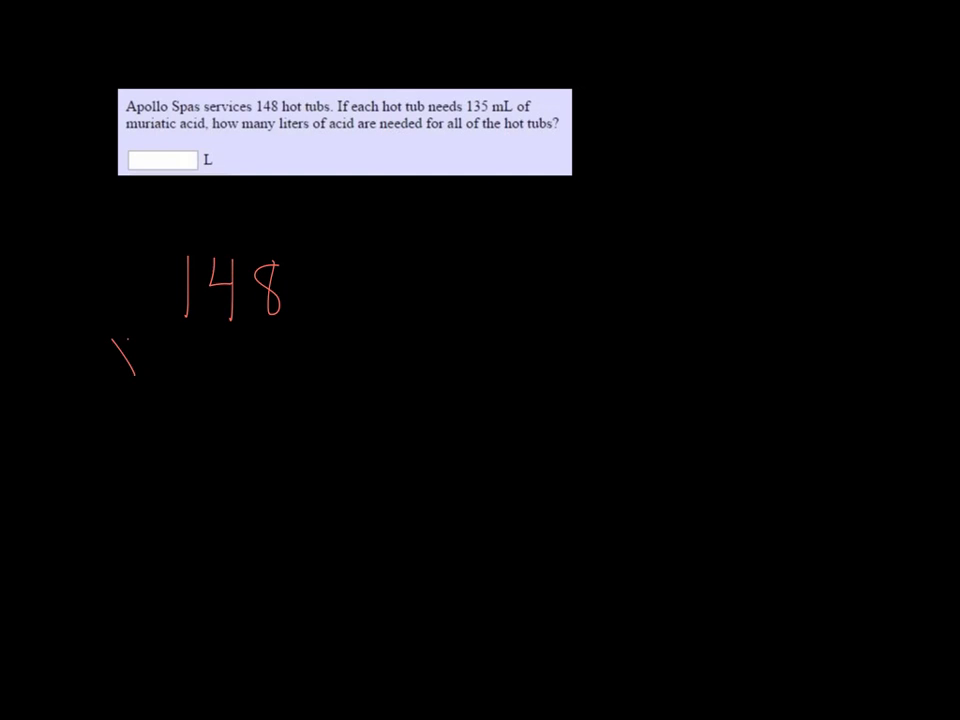
# Write the multiplication sign below 148 to set up 148 × 135
pyautogui.moveTo(110, 360); pyautogui.dragTo(280, 360)
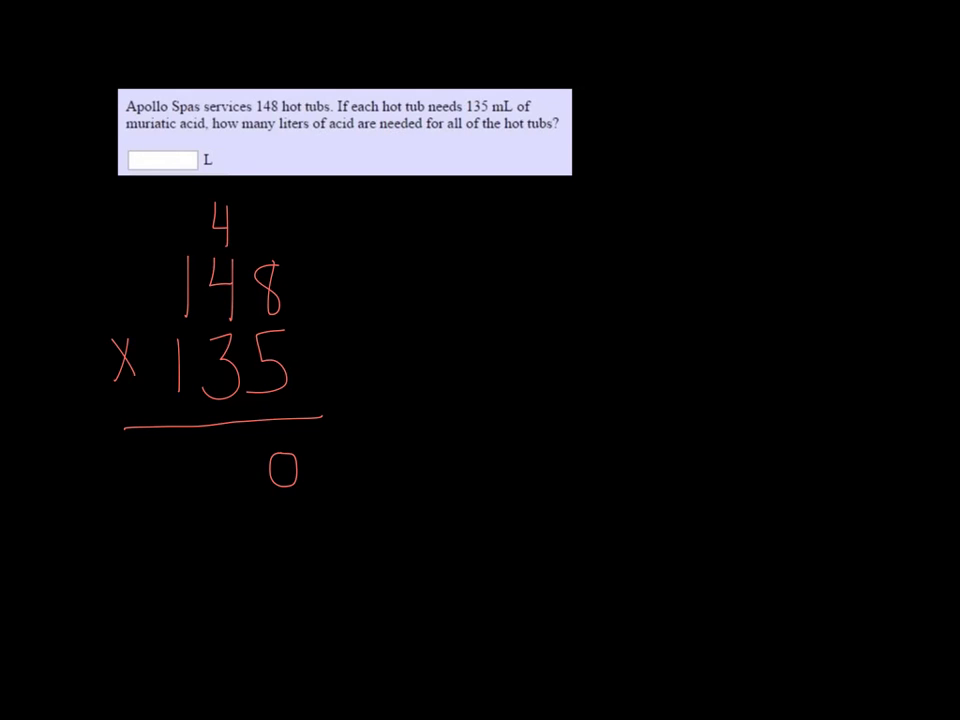
pyautogui.moveTo(228, 464)
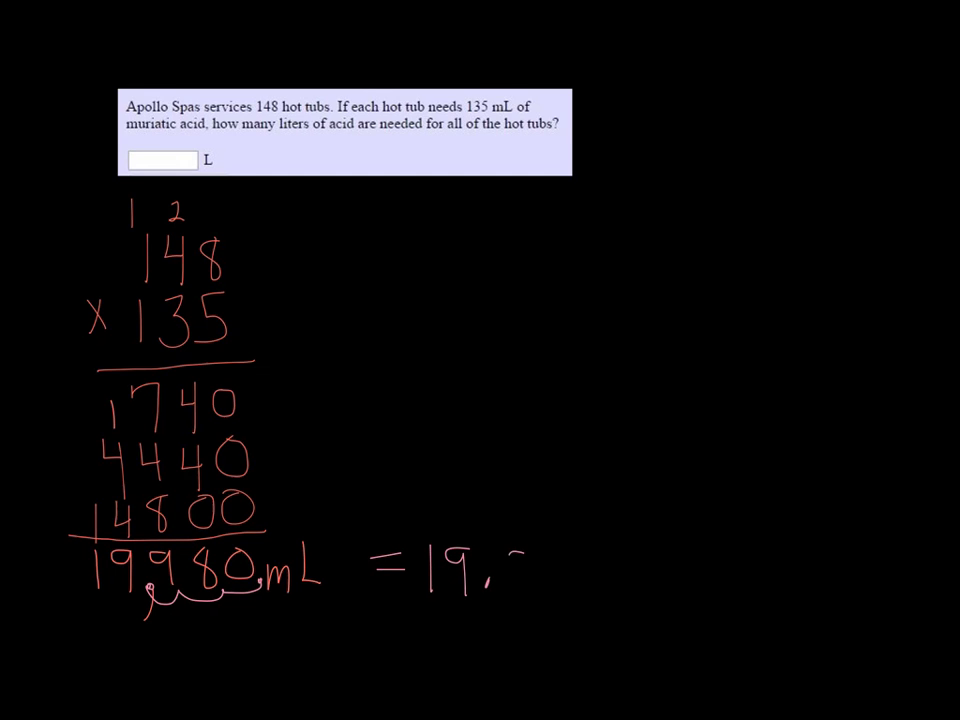
# Finish the conversion by writing 98 L to complete 19.98 L
pyautogui.write('98 L')
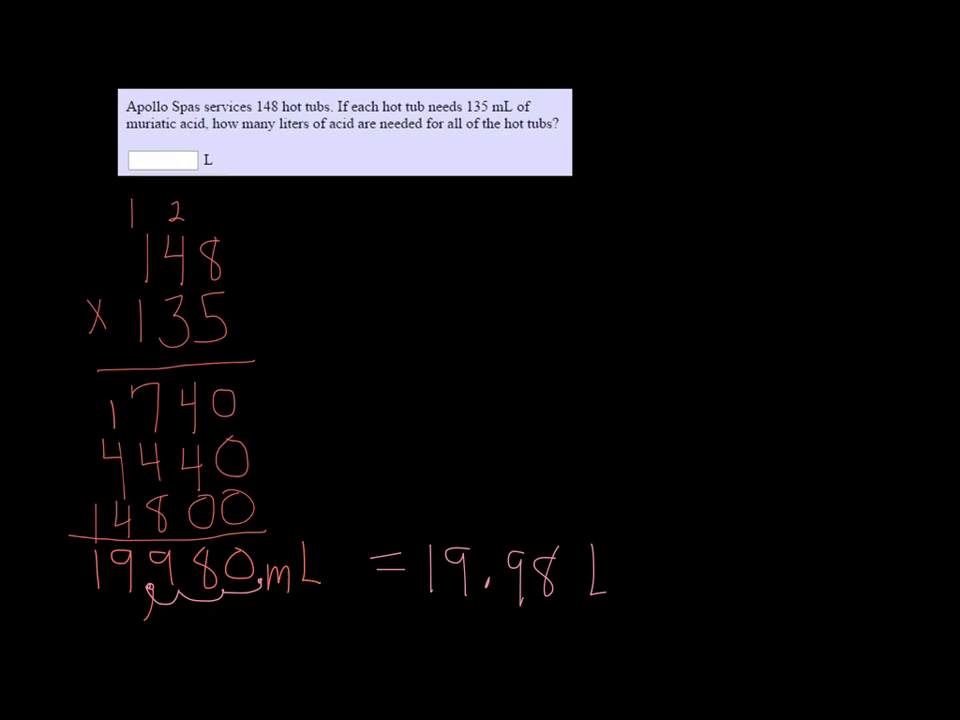